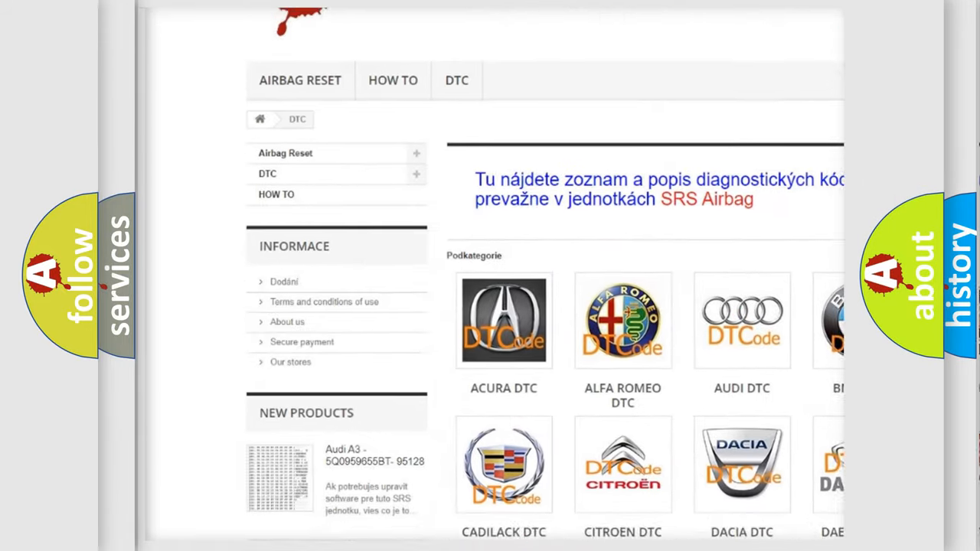
{"action": "scroll", "scroll_direction": "down", "scroll_amount": 3}
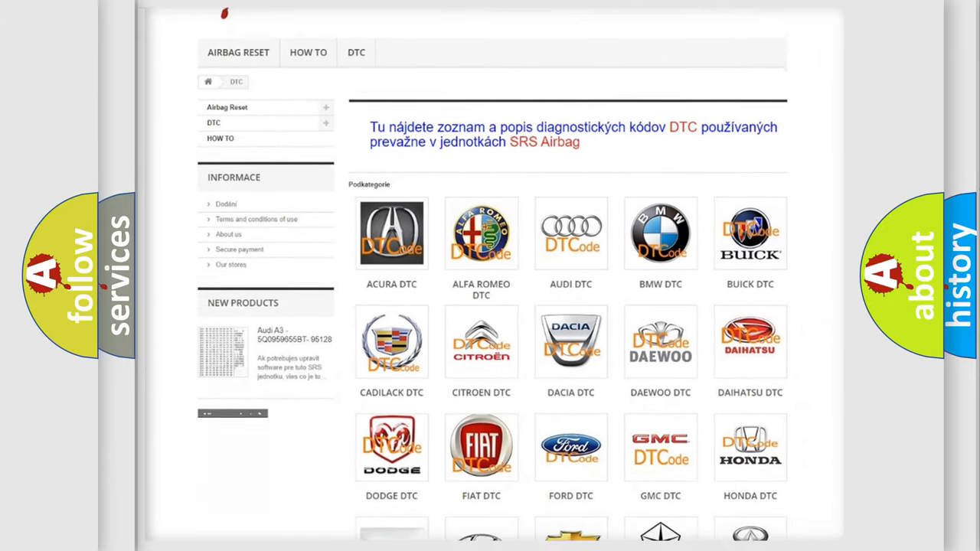
{"action": "scroll", "scroll_direction": "down", "scroll_amount": 3}
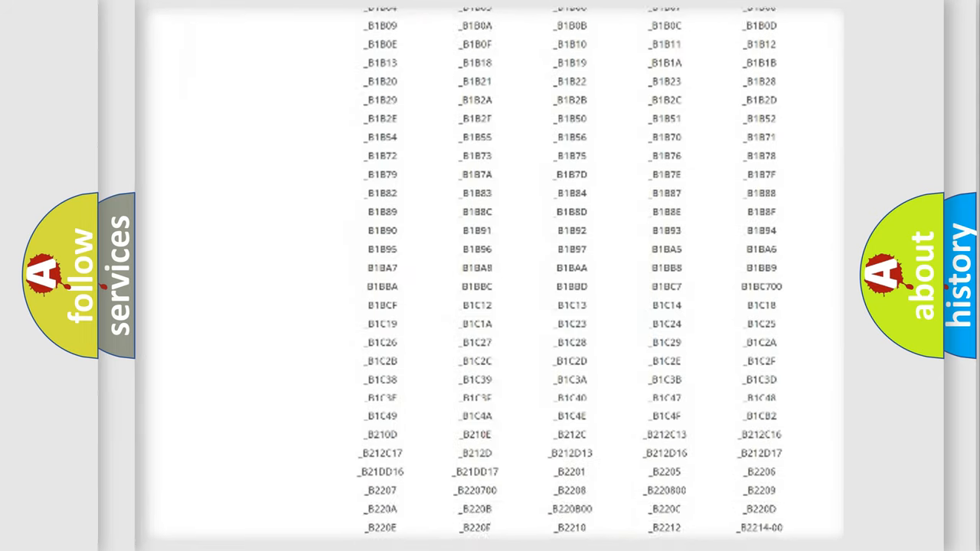
{"action": "scroll", "scroll_direction": "down", "scroll_amount": 3}
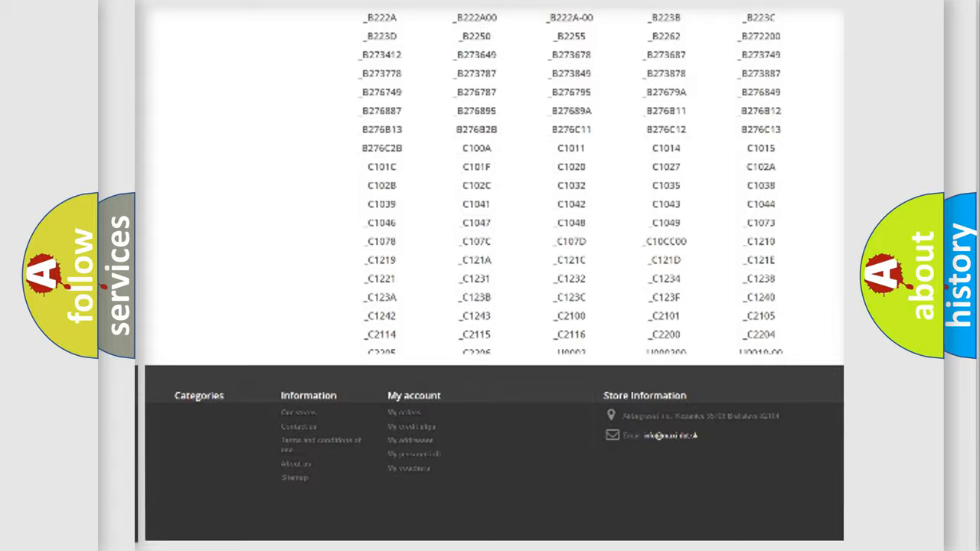
{"action": "scroll", "scroll_direction": "up", "scroll_amount": 3}
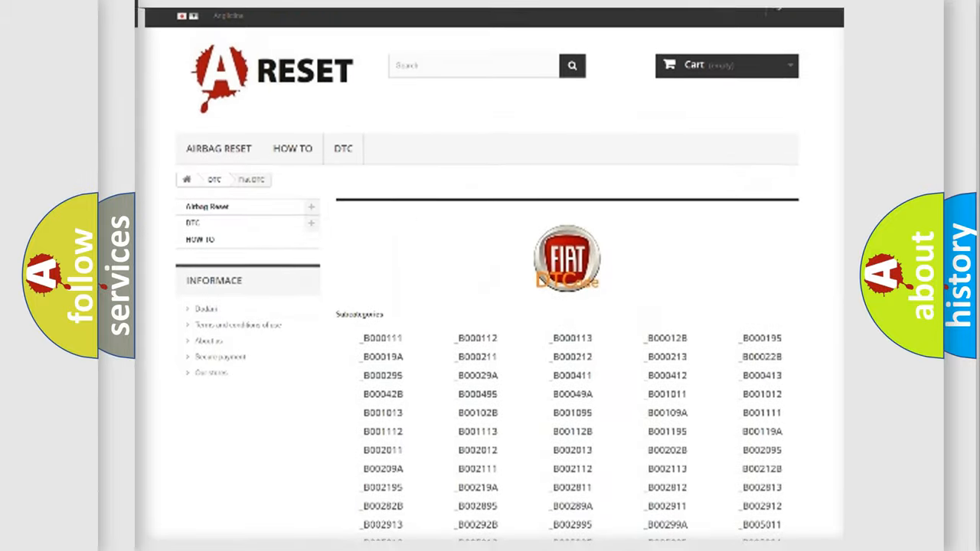